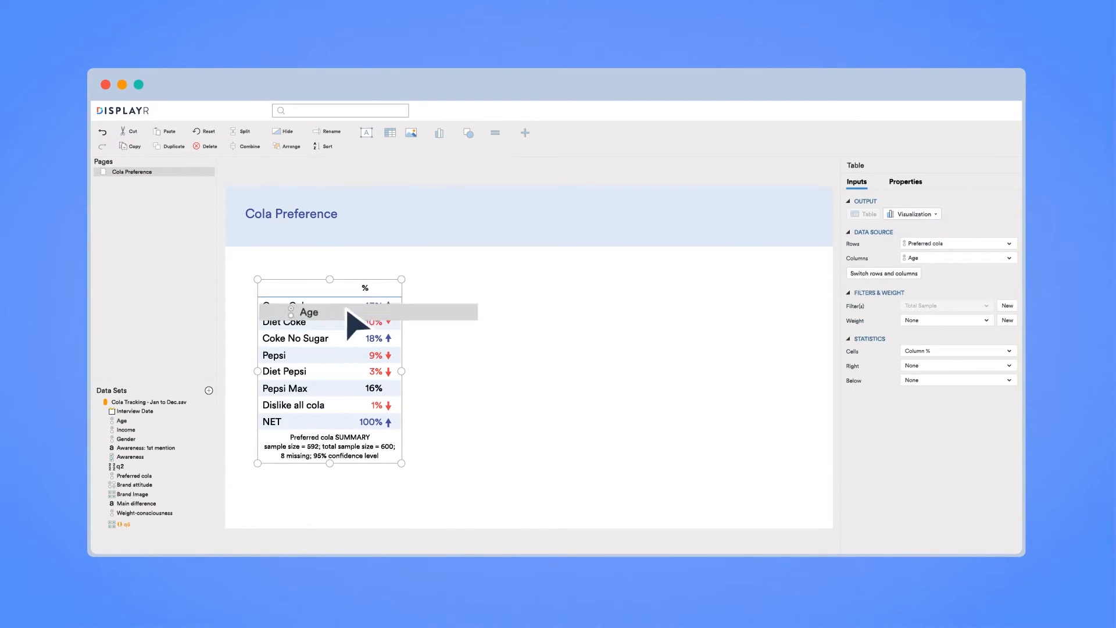
Step: Set Age as the columns of the Preferred cola table on the Cola Preference page
{"action": "left_click", "coordinate": [911, 213]}
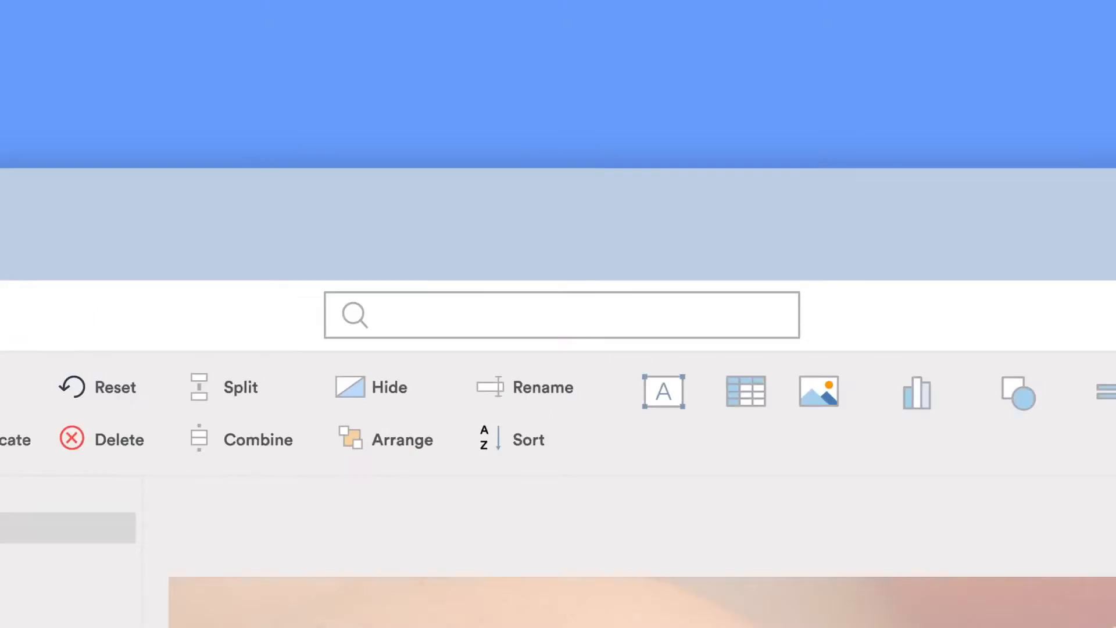
Step: Enter "Machine" in the Displayr search box
{"action": "type", "text": "Machine"}
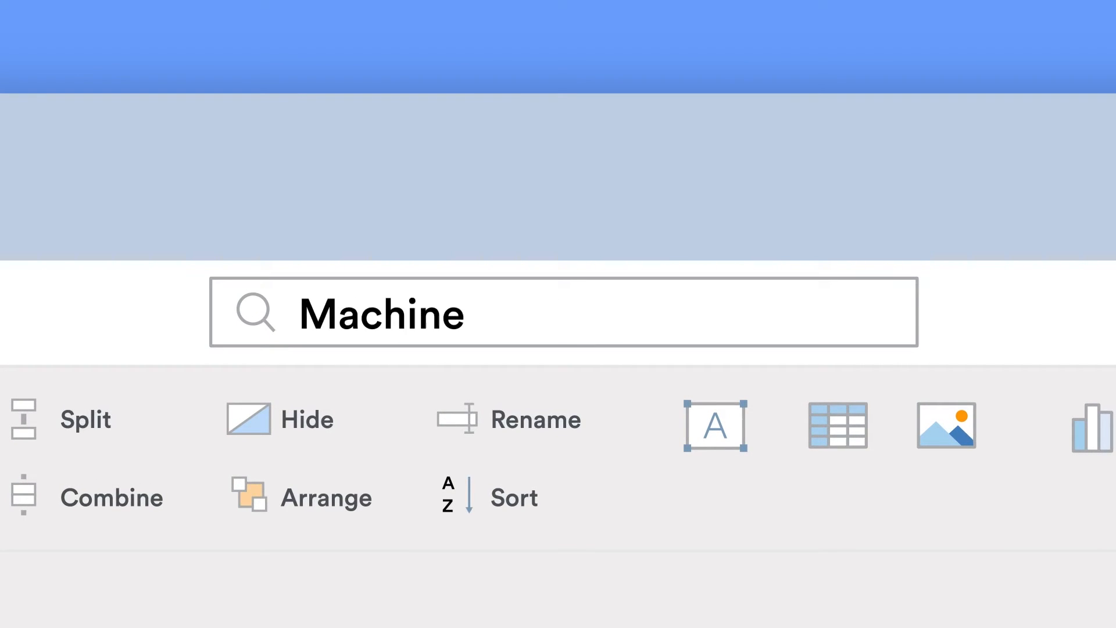